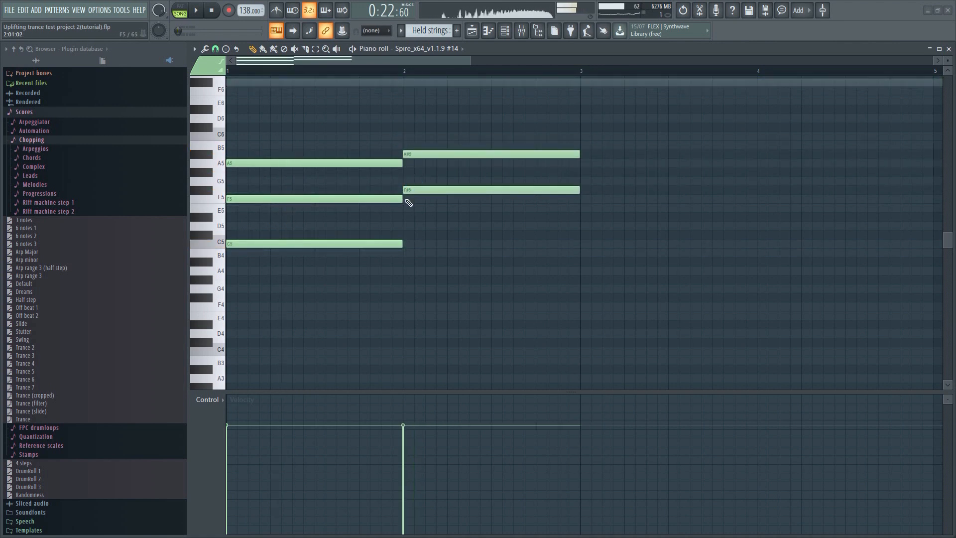
Step: Draw C#5 at bar 2 to complete the A#5–F#5–C#5 chord
{"action": "left_click", "coordinate": [432, 235]}
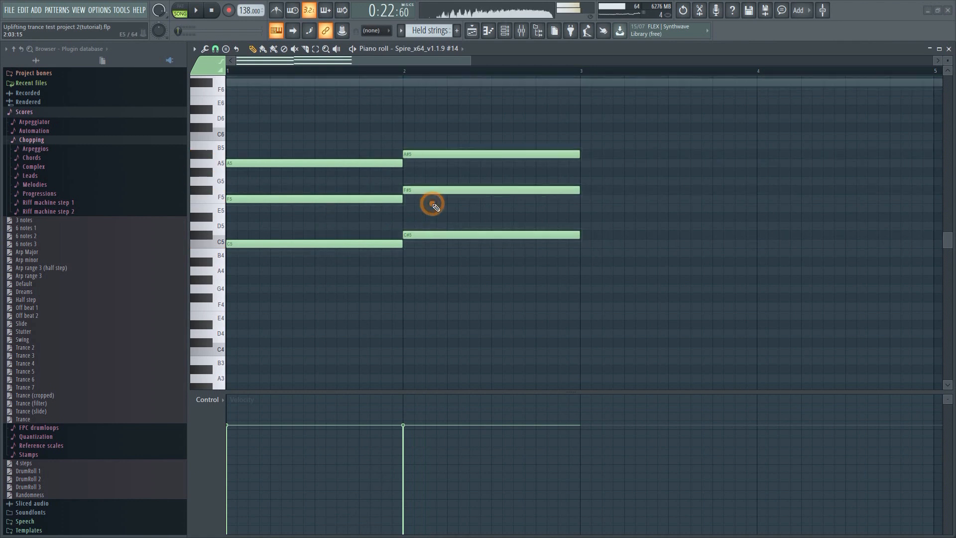
{"action": "mouse_move", "coordinate": [355, 174]}
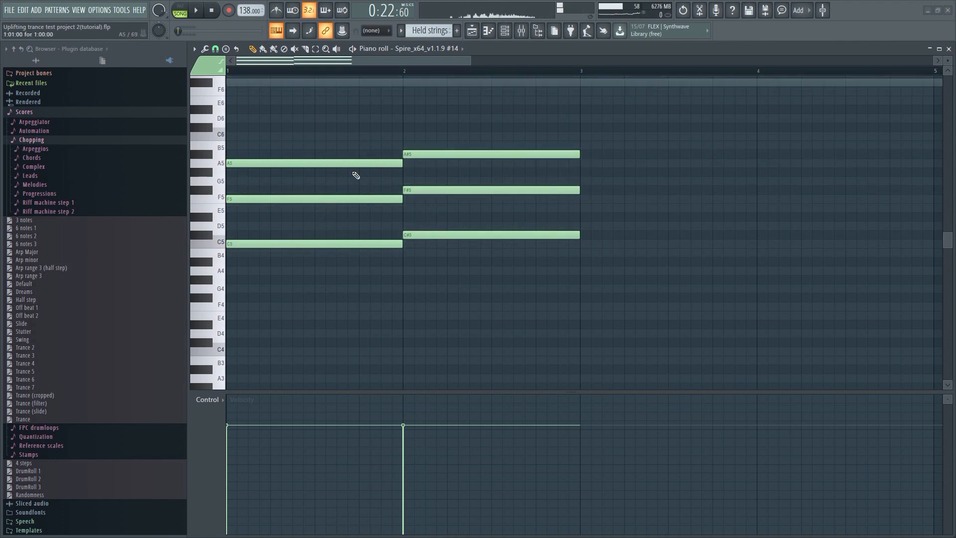